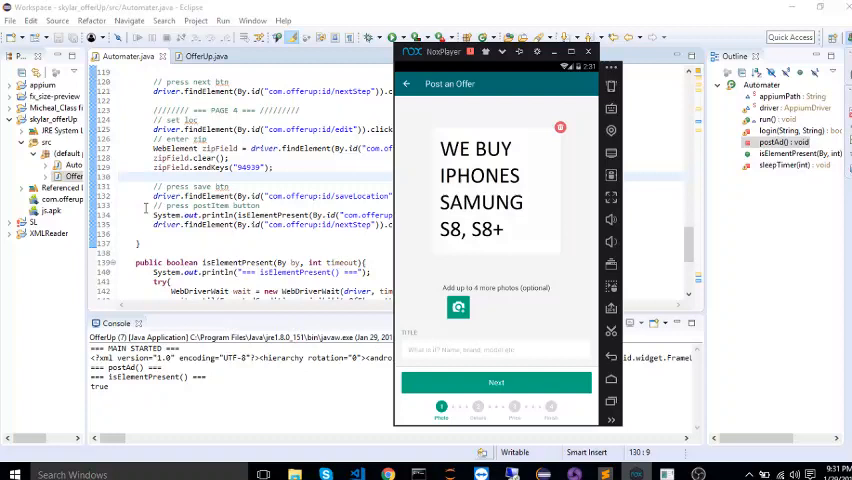
Step: Advance the OfferUp listing from the photo step to Describe Your Item
{"action": "left_click", "coordinate": [496, 382]}
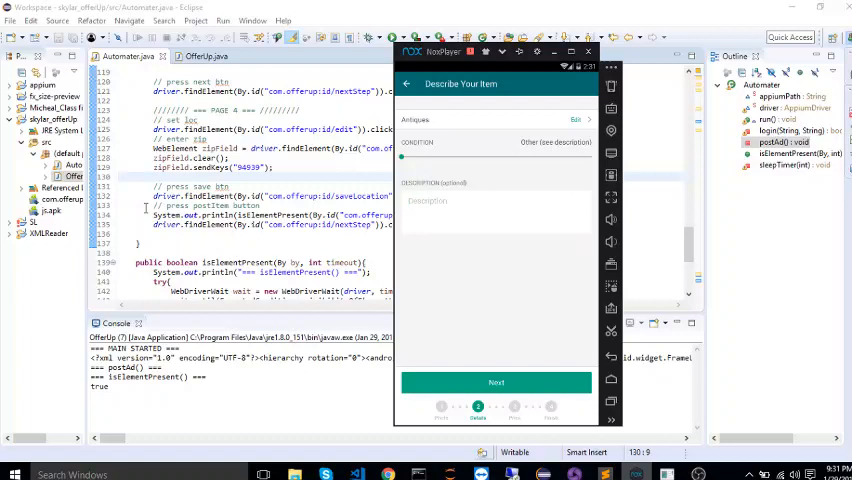
Step: Enter description 'WE B', pass the price step, and set location zip 94939
{"action": "type", "text": "WE B"}
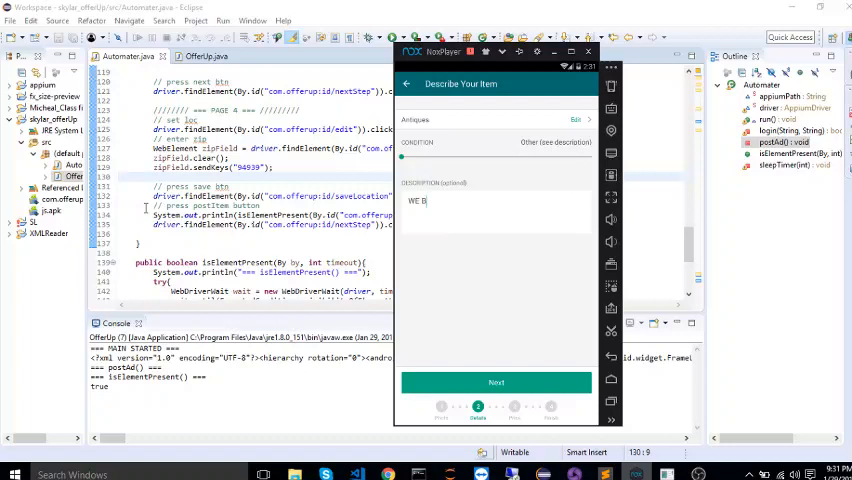
{"action": "left_click", "coordinate": [496, 382]}
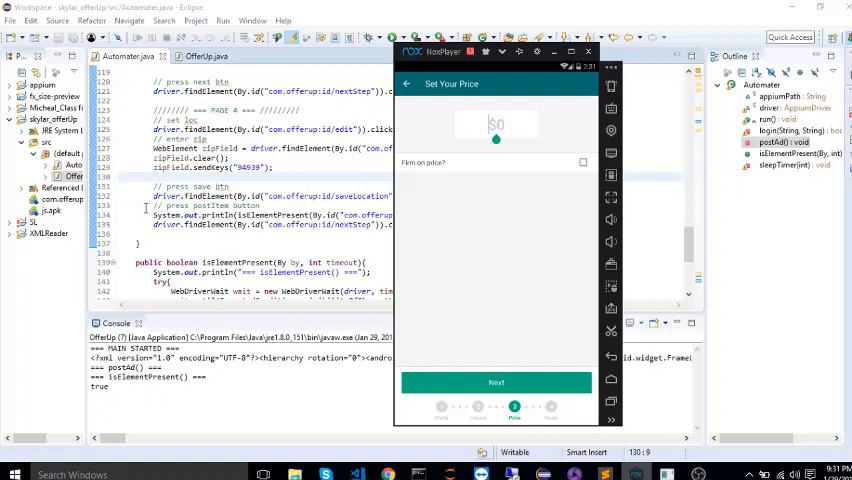
{"action": "left_click", "coordinate": [498, 382]}
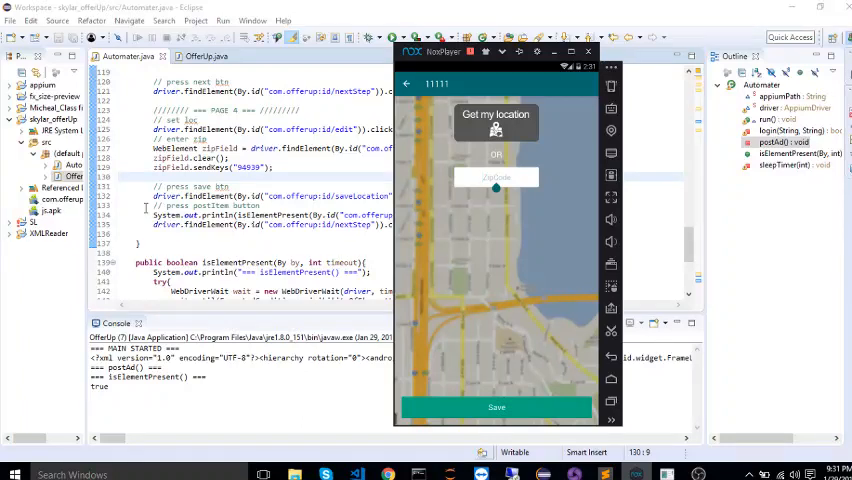
{"action": "type", "text": "94939"}
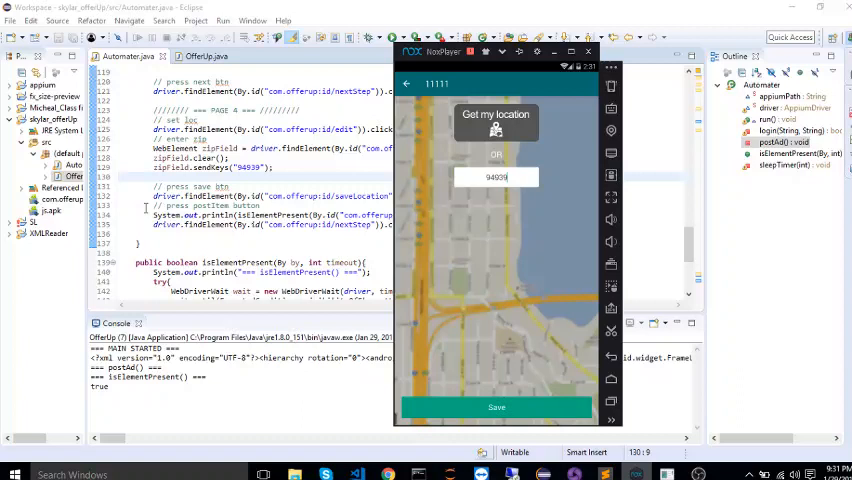